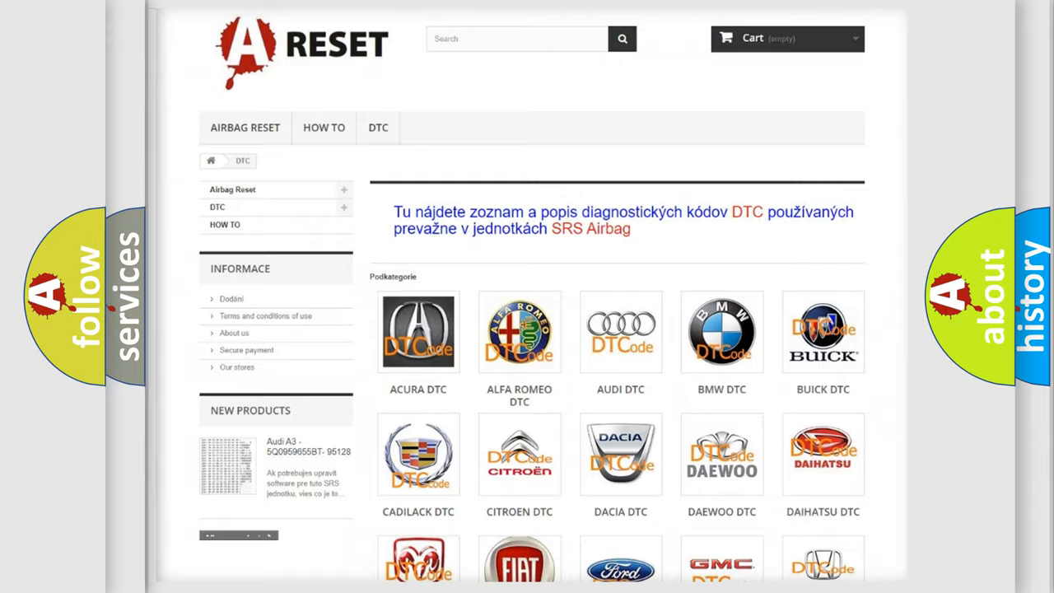
Step: Scroll through the Lincoln DTC subcategory list of trouble codes
scroll("down", 3)
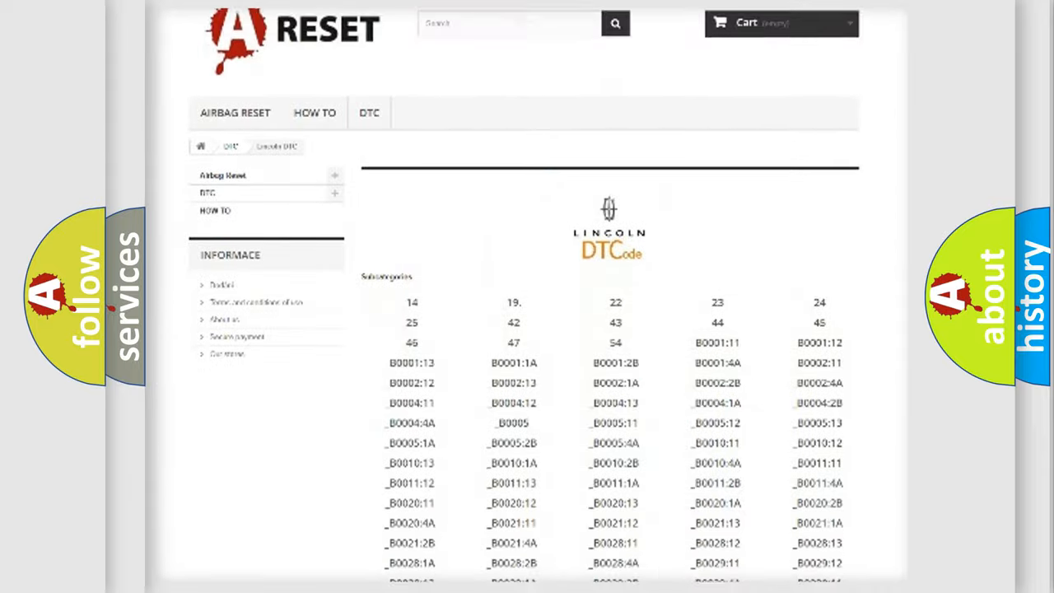
scroll("down", 3)
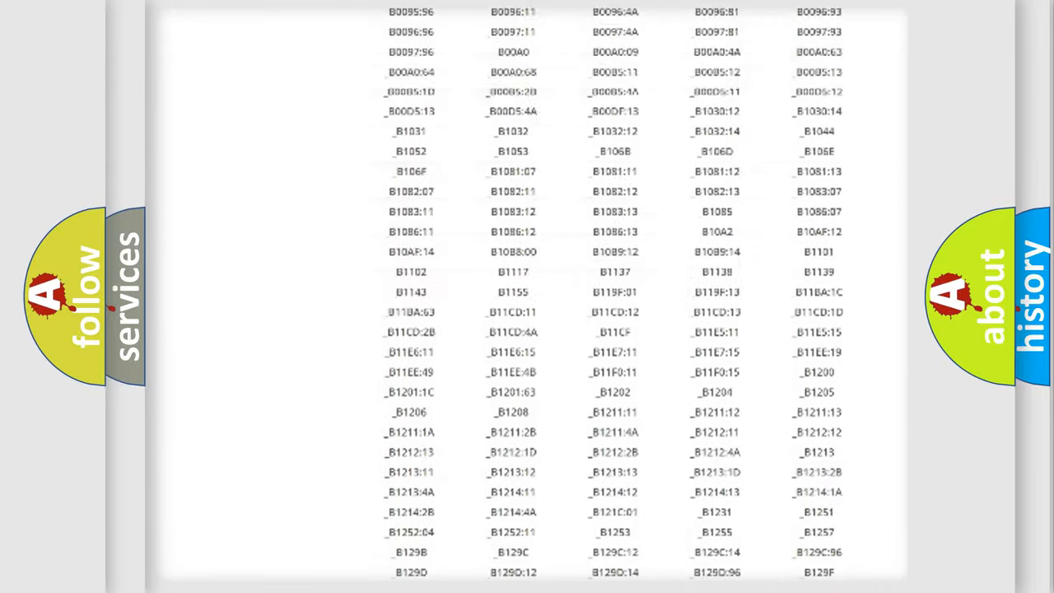
scroll("up", 3)
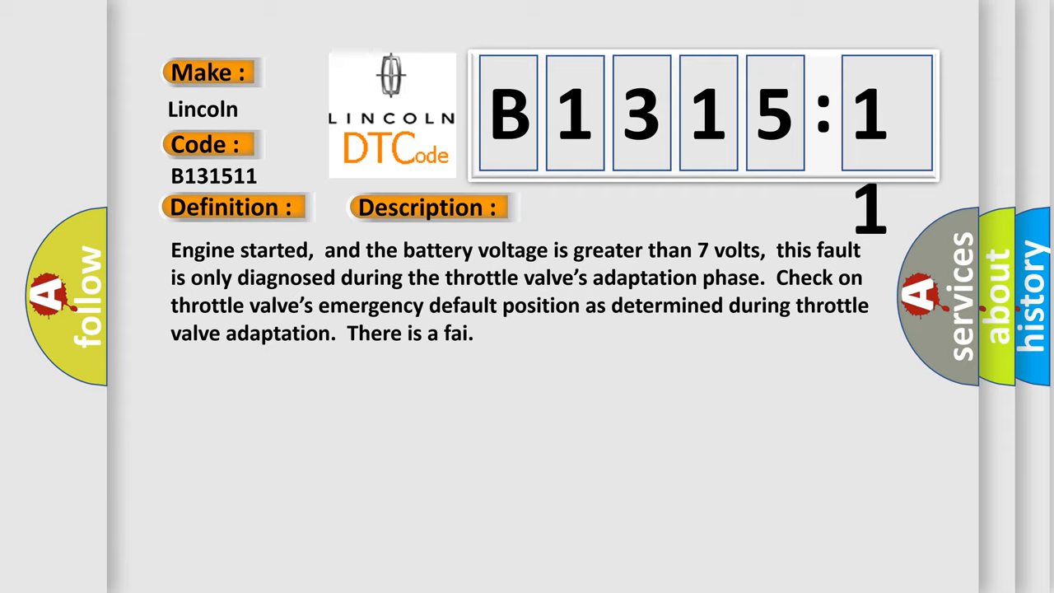
Step: Expand the Cause section for B131511, showing sticking plate, return spring and wiring shorts
left_click(605, 207)
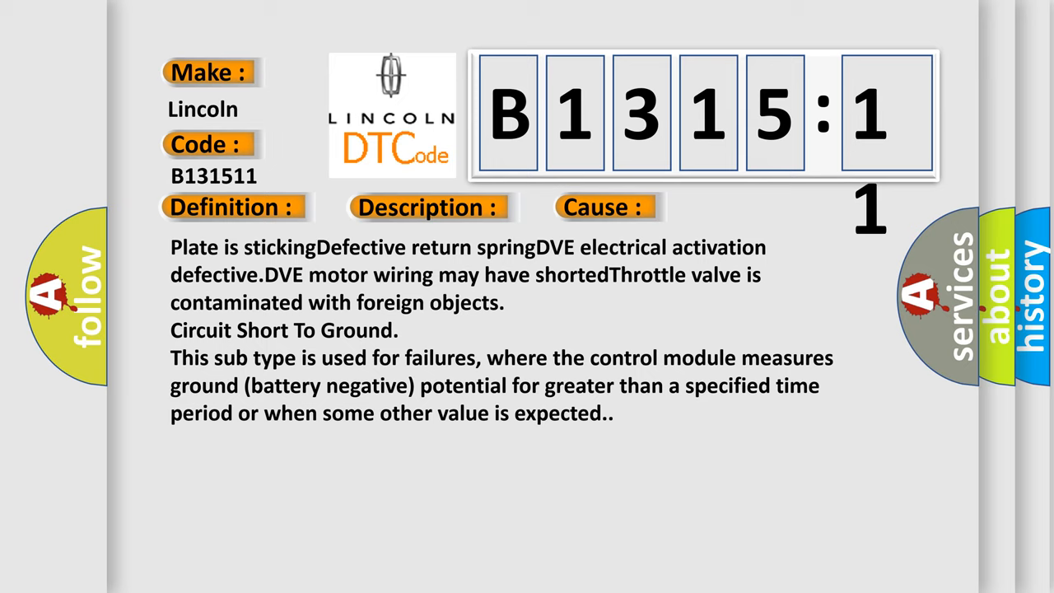